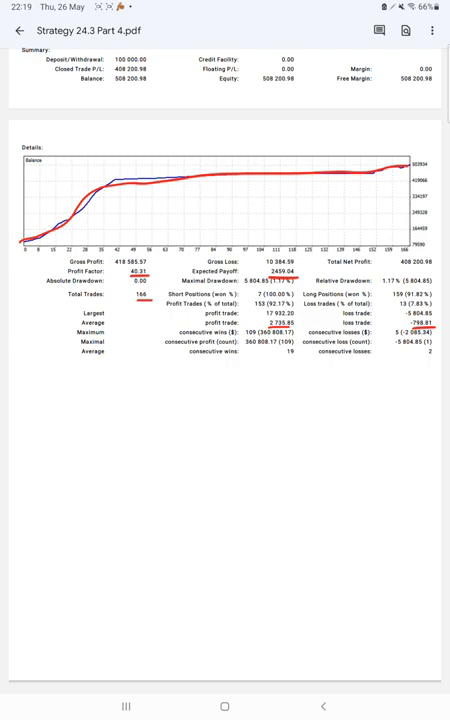
- Handwrite 'R:R :- 1:3.42' in red below the trade statistics table on the left
{"action": "left_click_drag", "start_coordinate": [25, 370], "coordinate": [60, 390]}
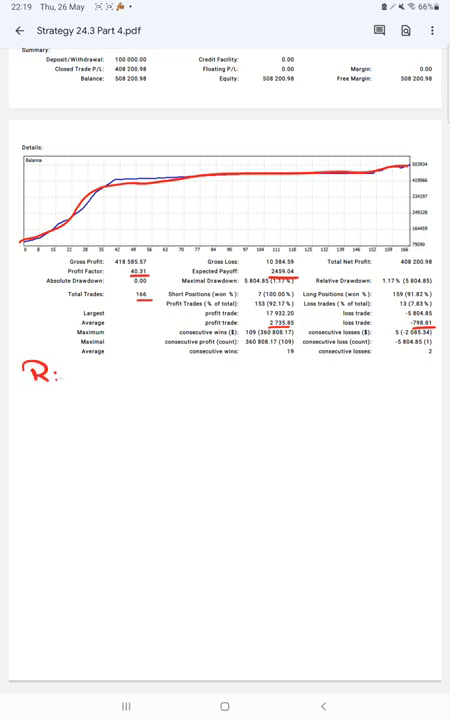
{"action": "left_click_drag", "start_coordinate": [60, 375], "coordinate": [135, 380]}
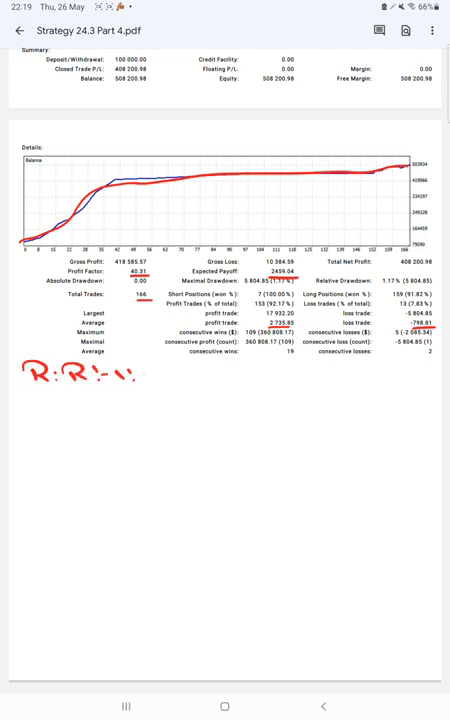
{"action": "type", "text": "3.42"}
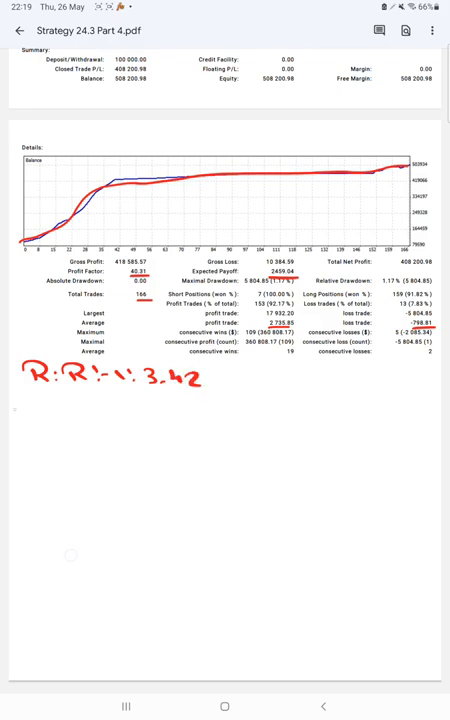